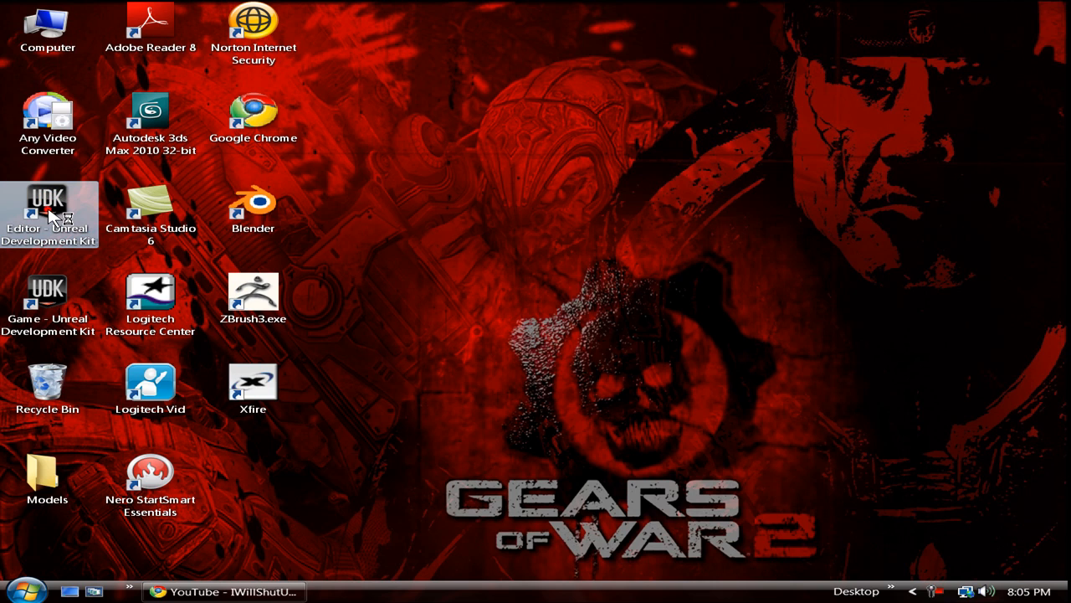
- Launch the UDK editor from the desktop shortcut to preview its current splash screen
double_click(47, 204)
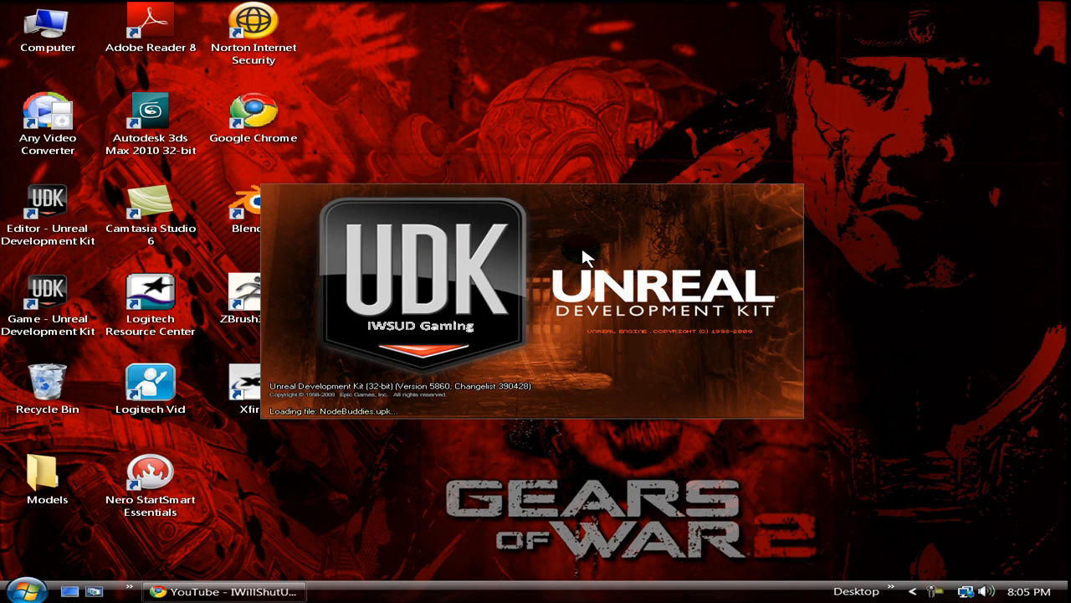
mouse_move(496, 281)
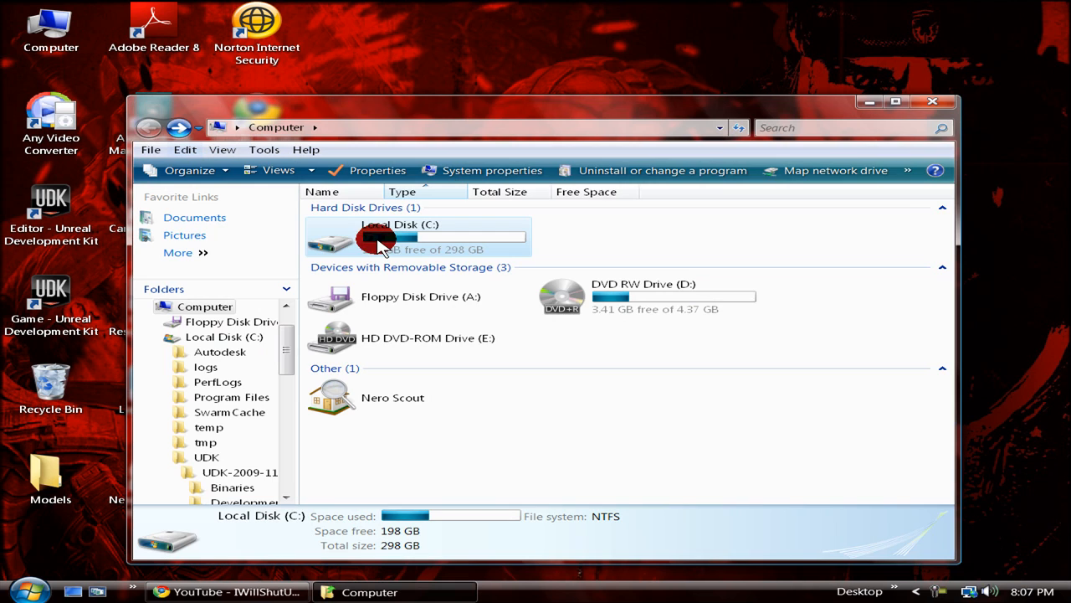
- Browse C: > UDK > UTGame > Splash > PC, open EdSplash.bmp in Paint and close Explorer
double_click(400, 238)
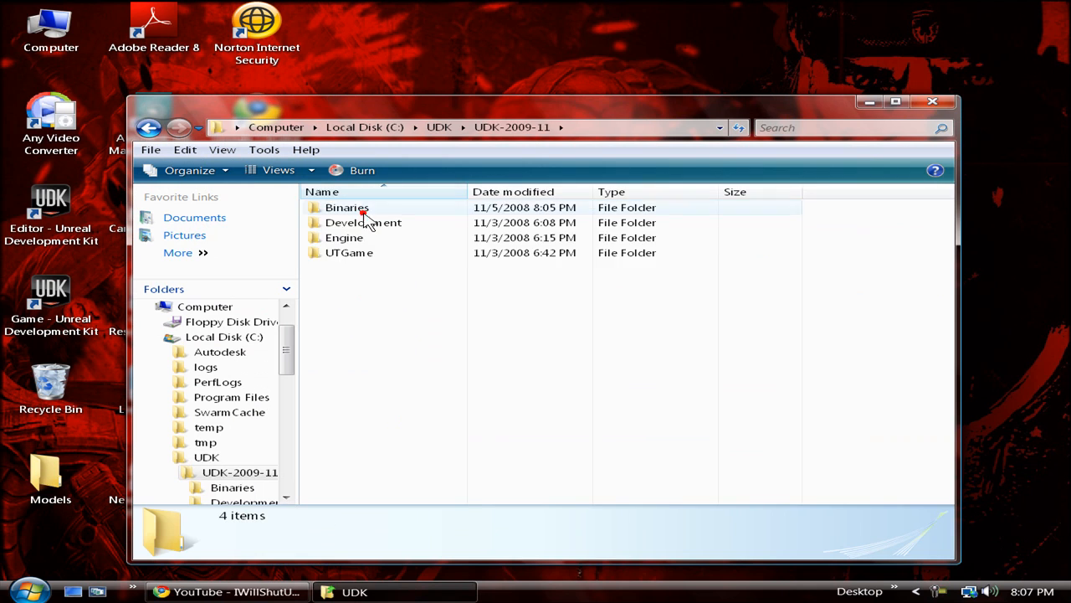
double_click(349, 252)
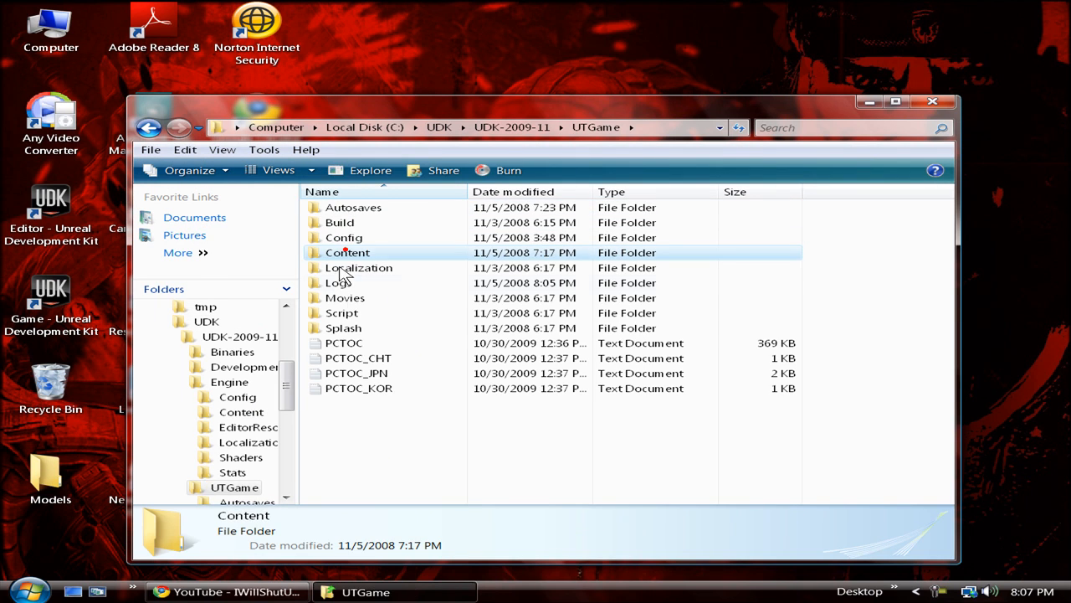
double_click(345, 326)
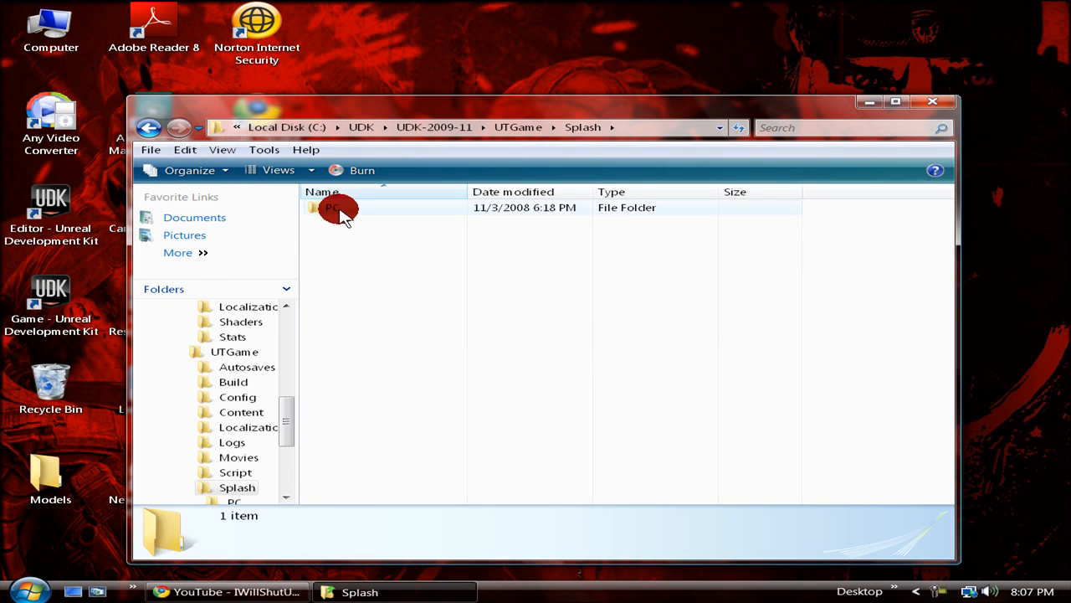
double_click(335, 207)
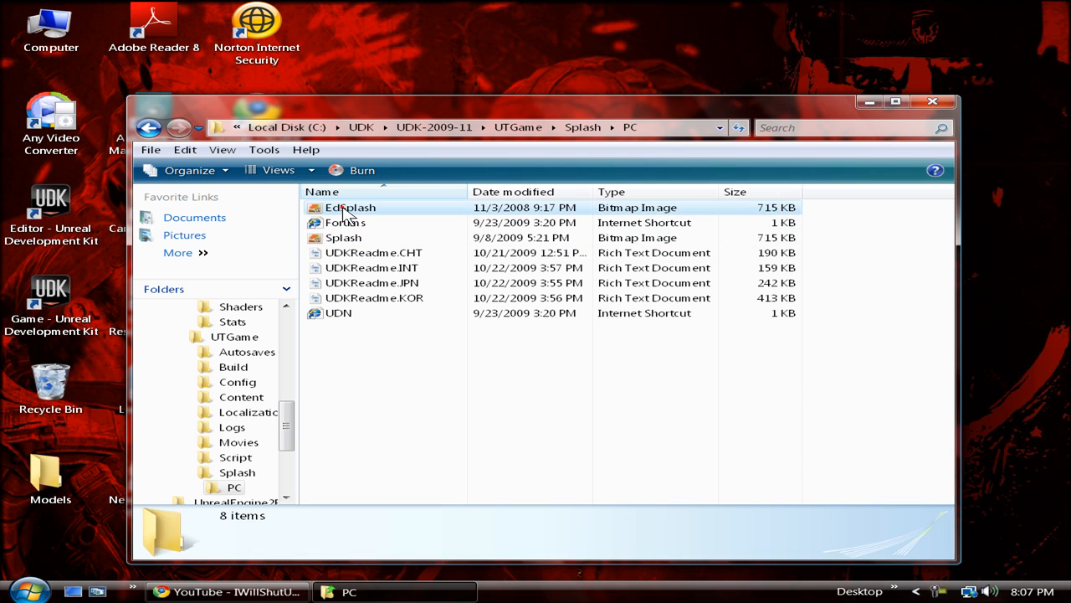
left_click(350, 208)
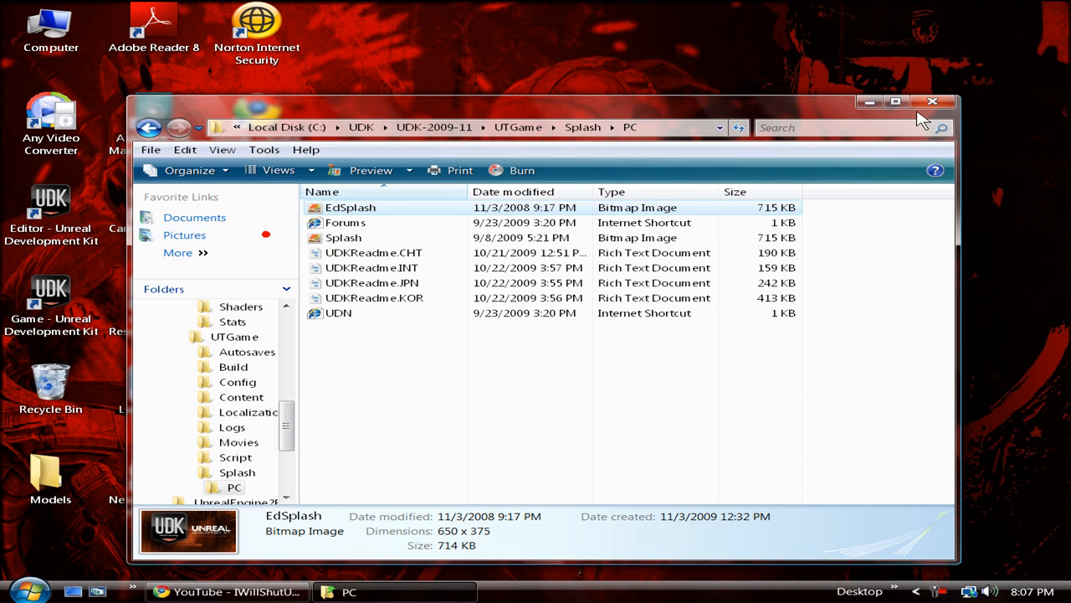
left_click(933, 102)
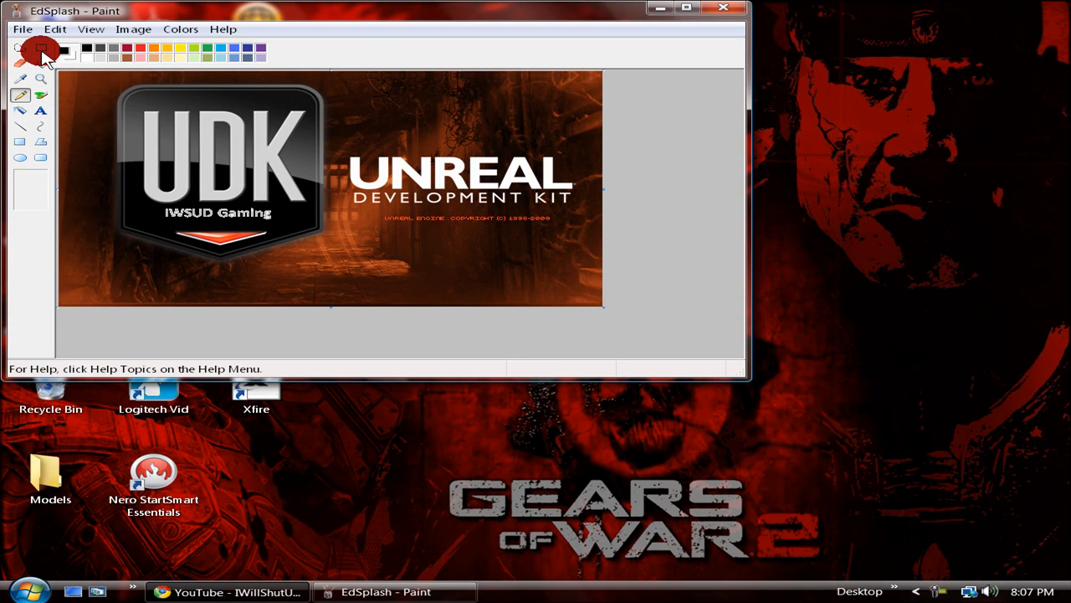
- Paint over the old caption under the UDK logo in black and place a text box there
left_click(20, 64)
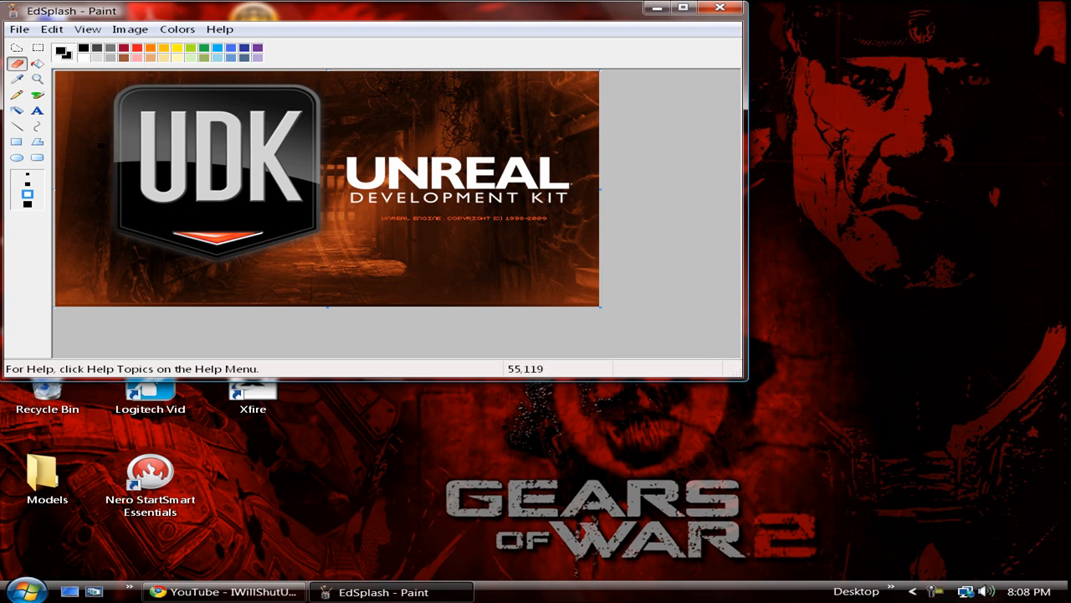
left_click(37, 110)
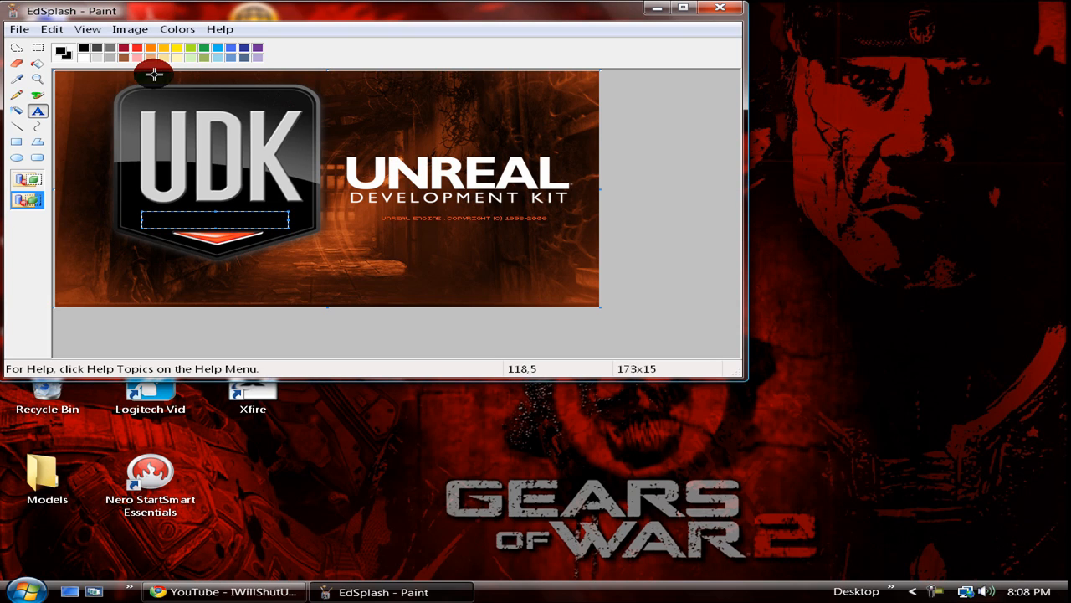
mouse_move(154, 133)
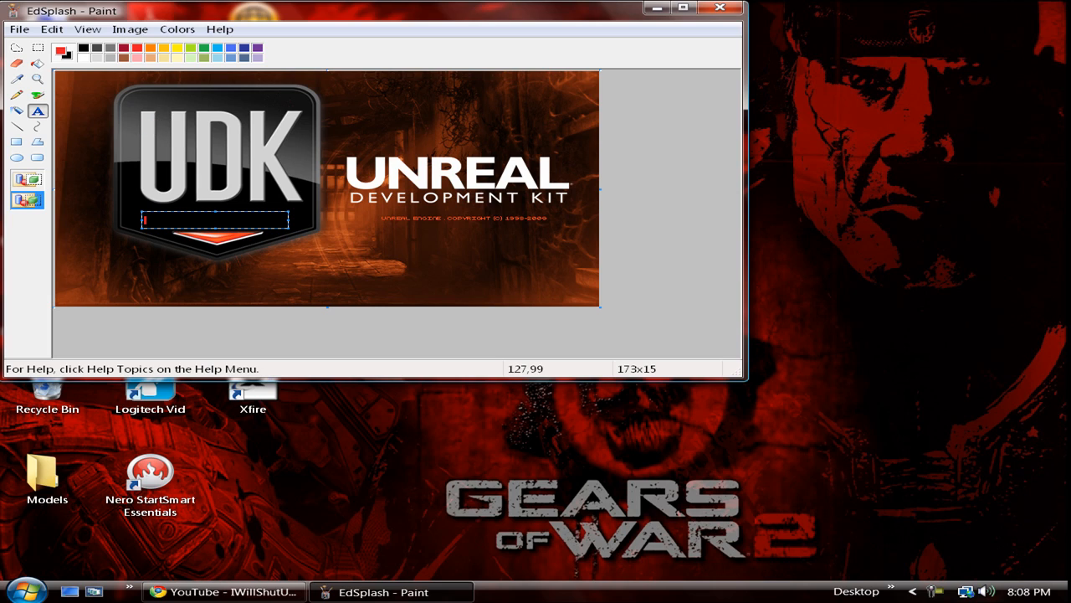
- Add red 'IWSUD Gaming' text beneath the UDK logo and close Paint
type("IWSUD")
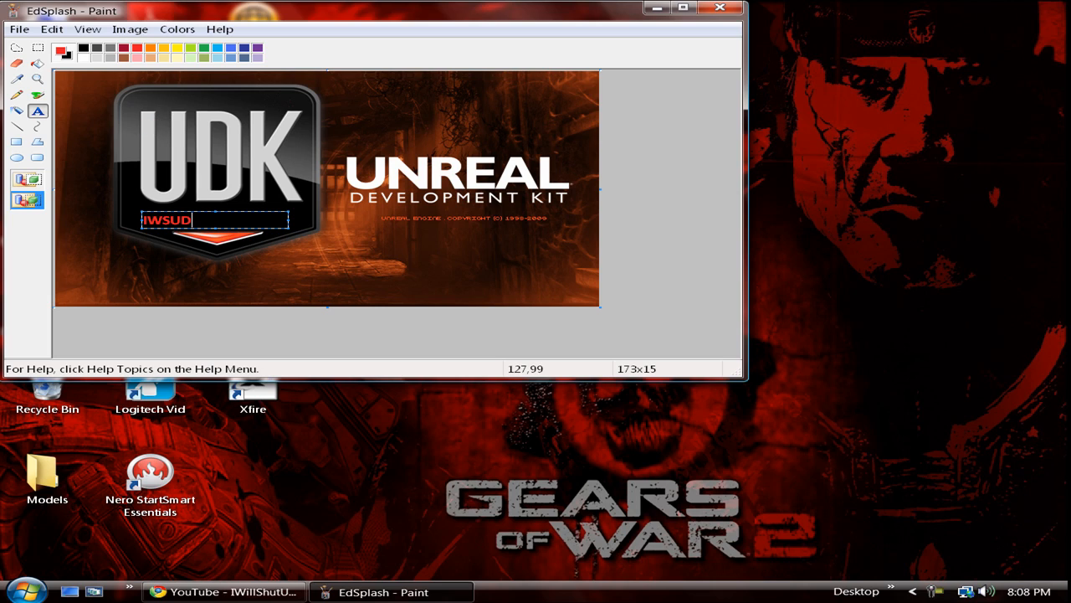
type("Gami")
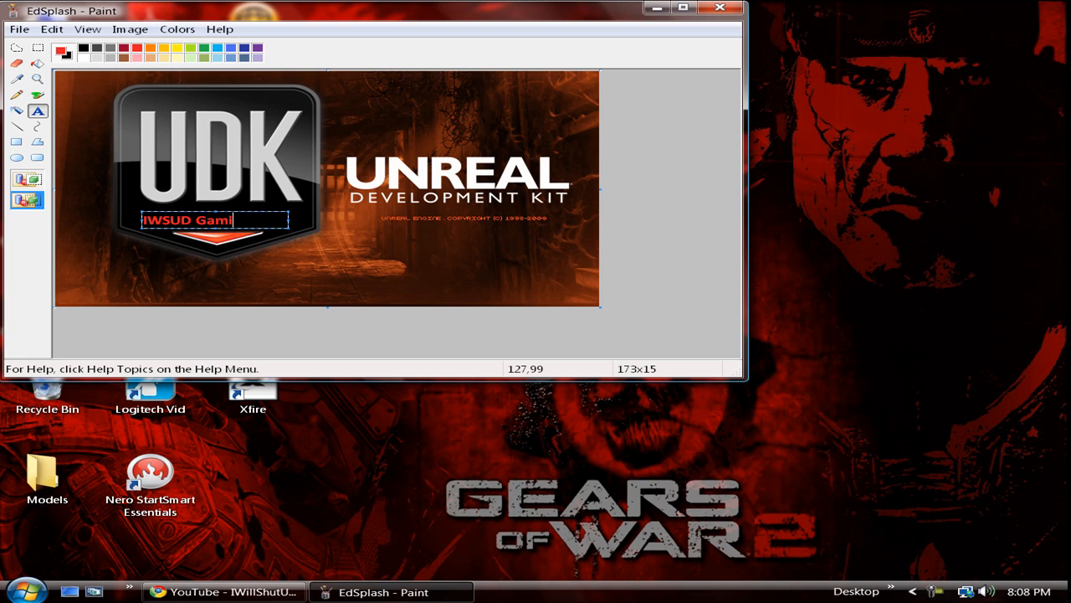
type("ng")
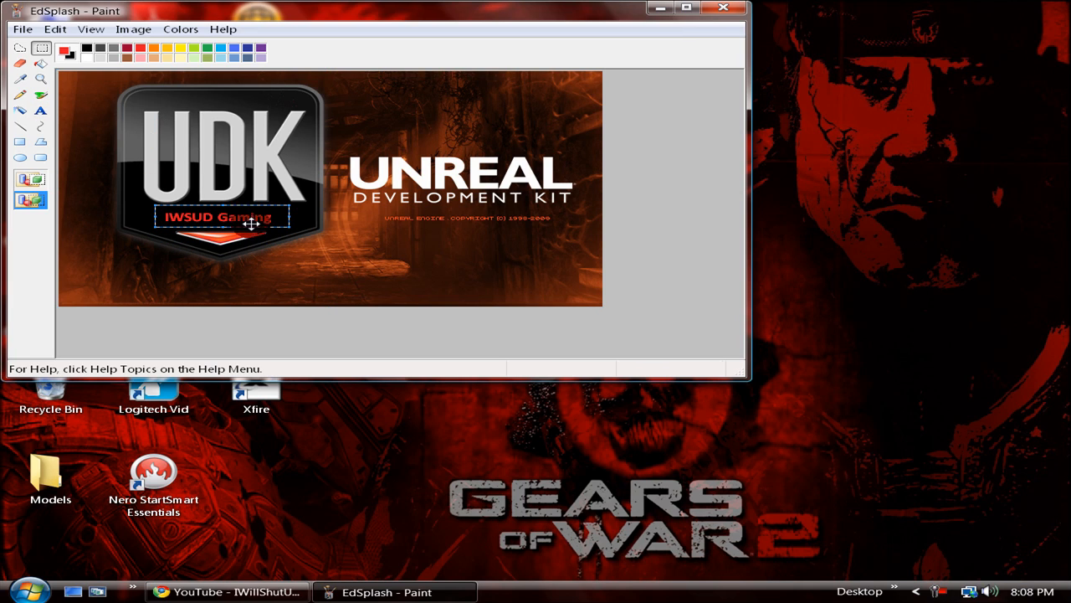
left_click(23, 28)
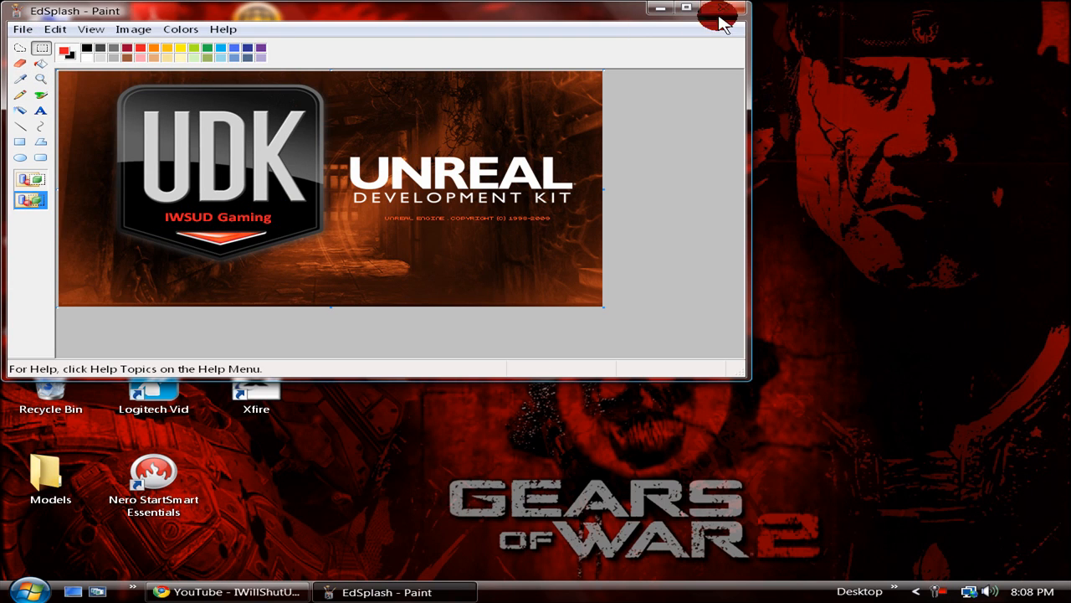
left_click(719, 15)
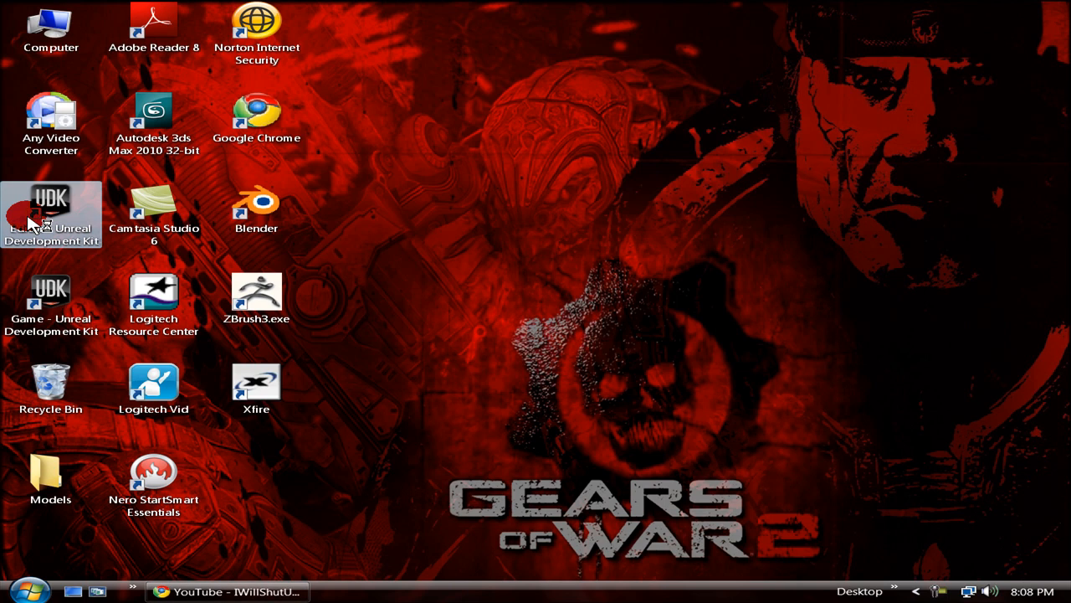
- Relaunch the UDK editor so the splash shows the new IWSUD Gaming caption
double_click(51, 204)
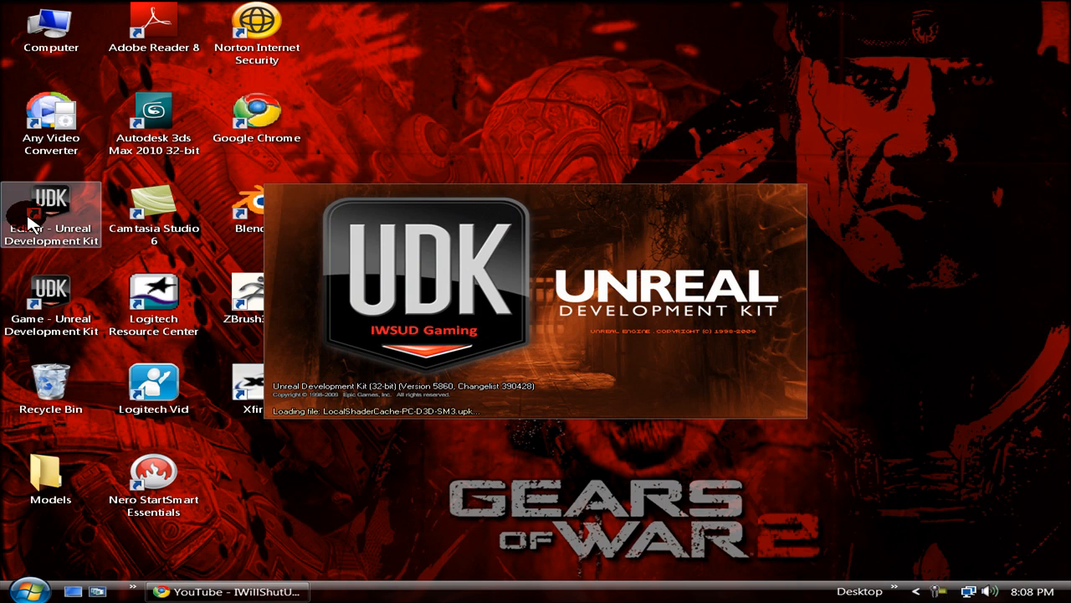